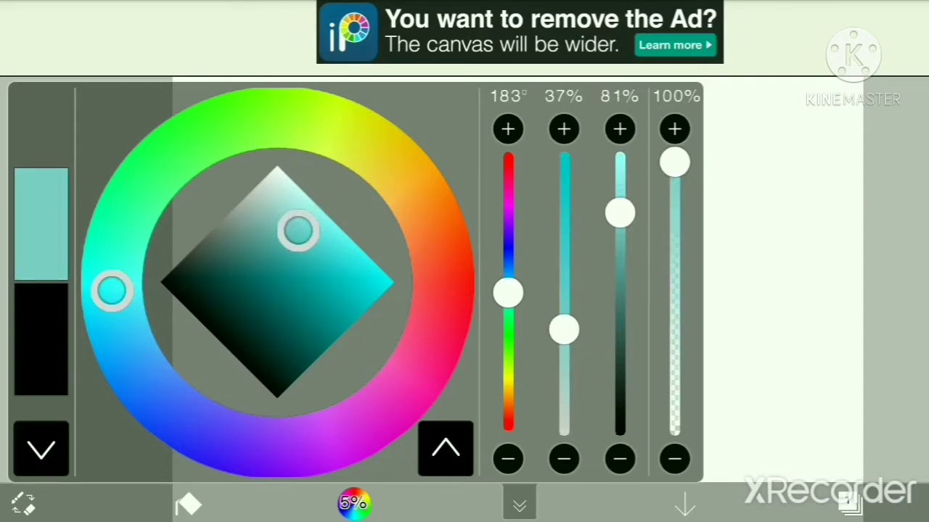
Choose a light teal on the colour wheel and fill layer 1 with it.
drag(565, 330, 564, 377)
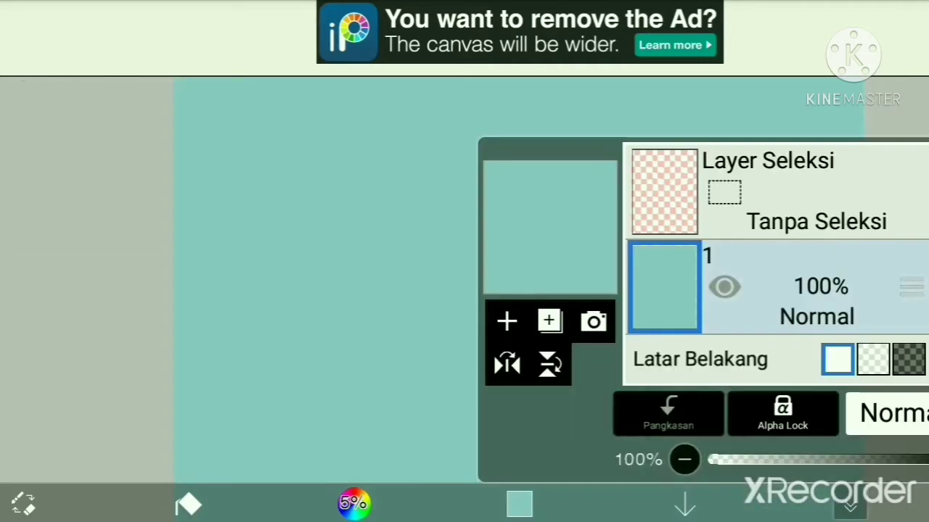
click(189, 505)
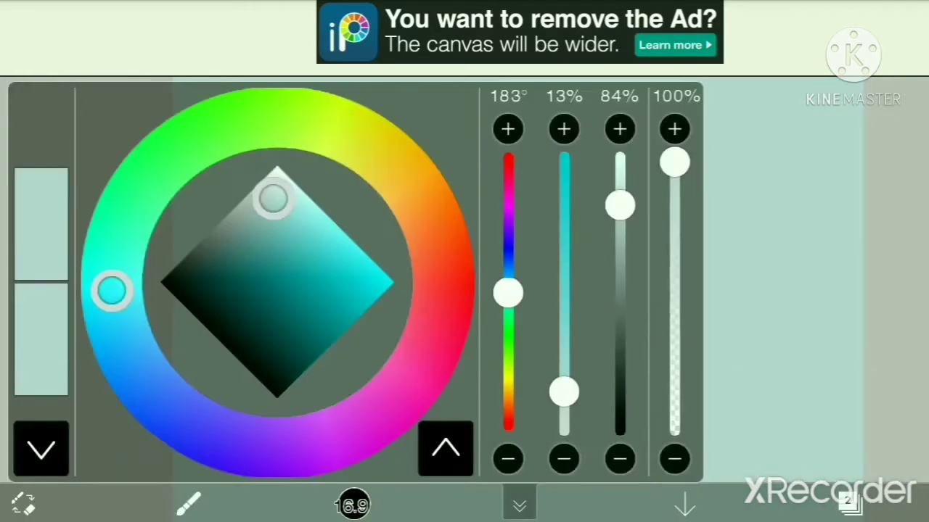
Shift the HSV slider to a darker teal for the blob outline stroke.
drag(565, 392, 564, 312)
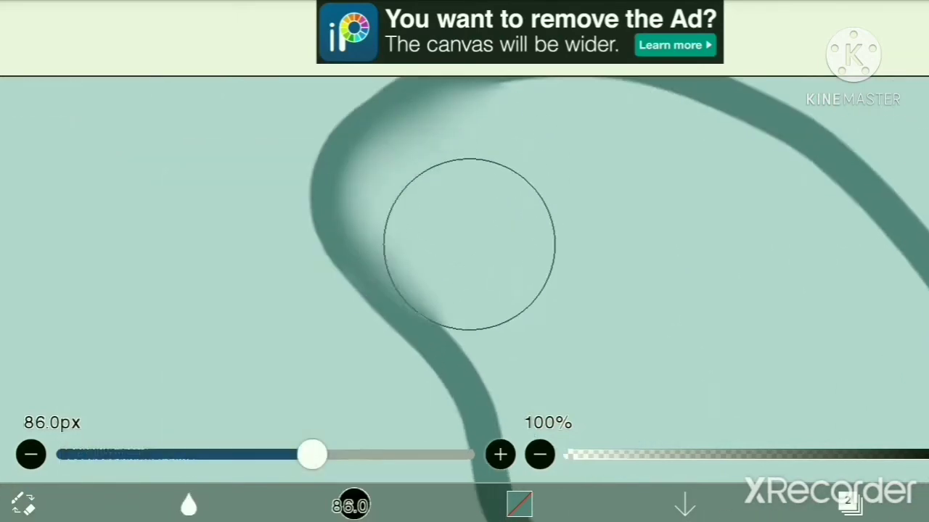
Draw the blob's curving outline and close it around the right side with the 86px airbrush.
drag(467, 244, 728, 181)
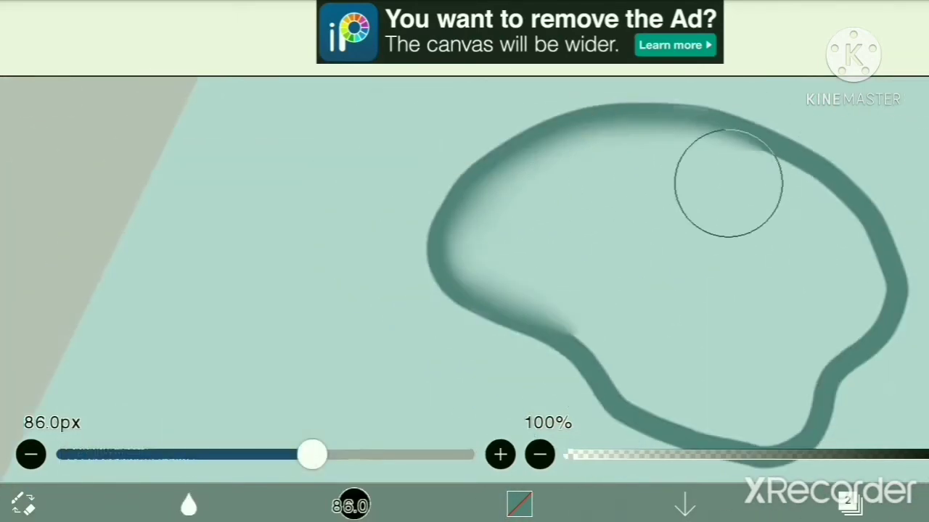
drag(726, 182, 827, 254)
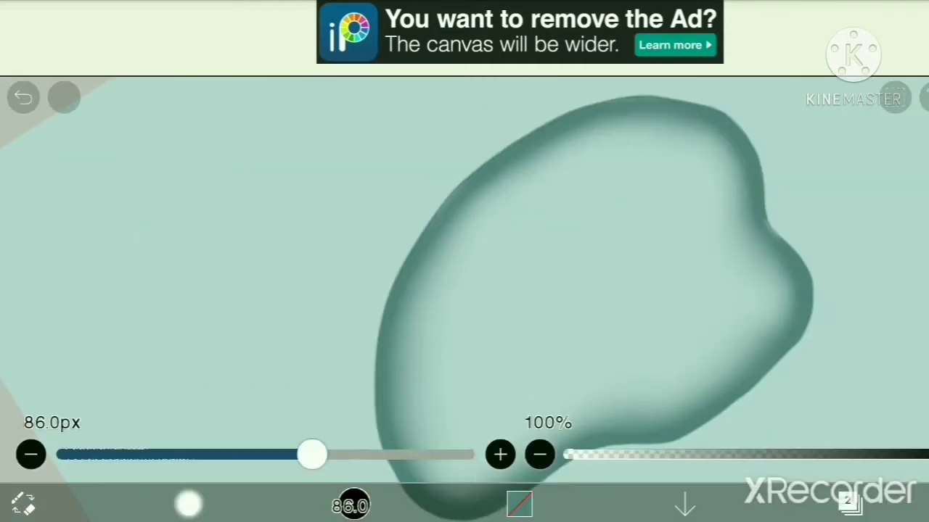
Select a shading brush from the Brush panel list.
click(189, 503)
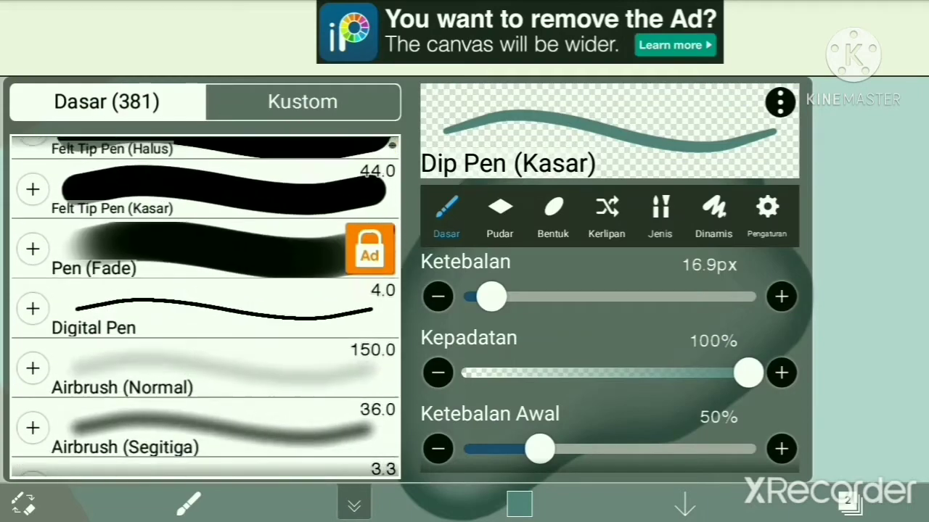
scroll(down, 3)
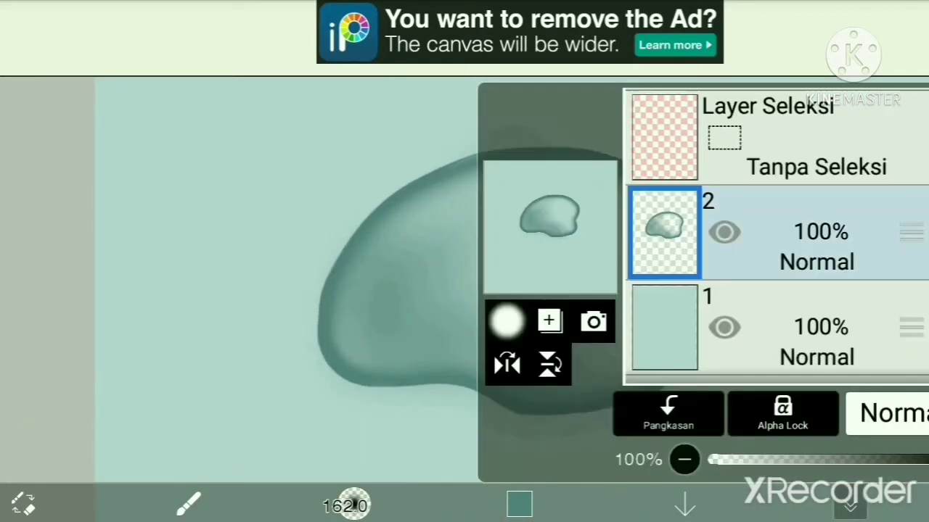
Add a new layer above the blob and paint a soft white highlight on it.
click(893, 413)
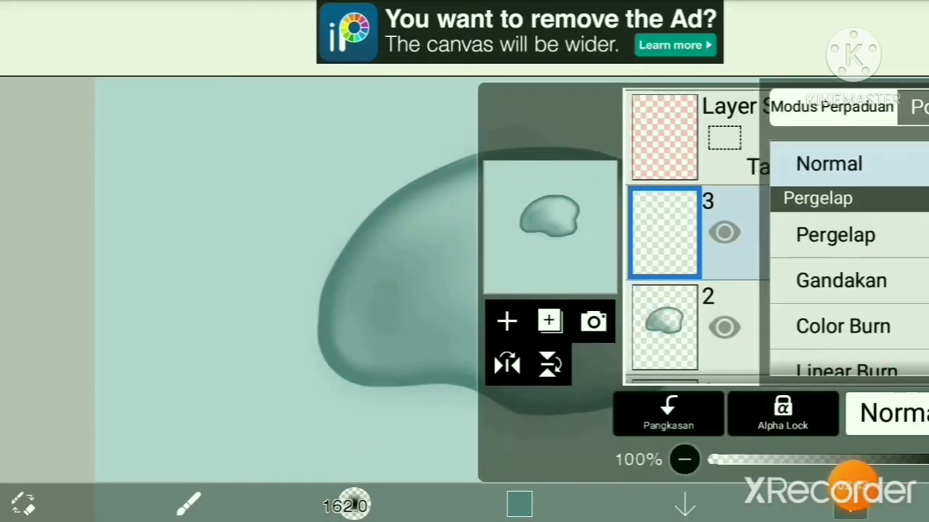
scroll(down, 3)
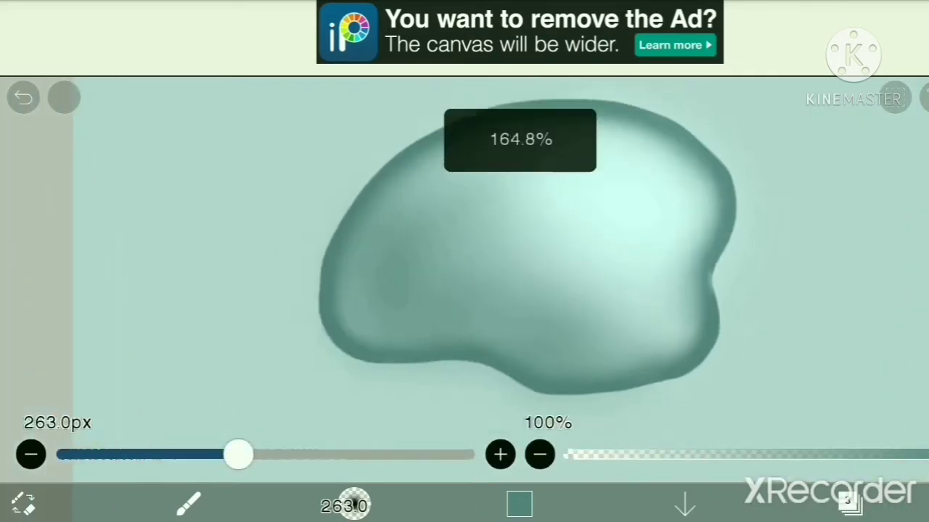
drag(239, 454, 186, 454)
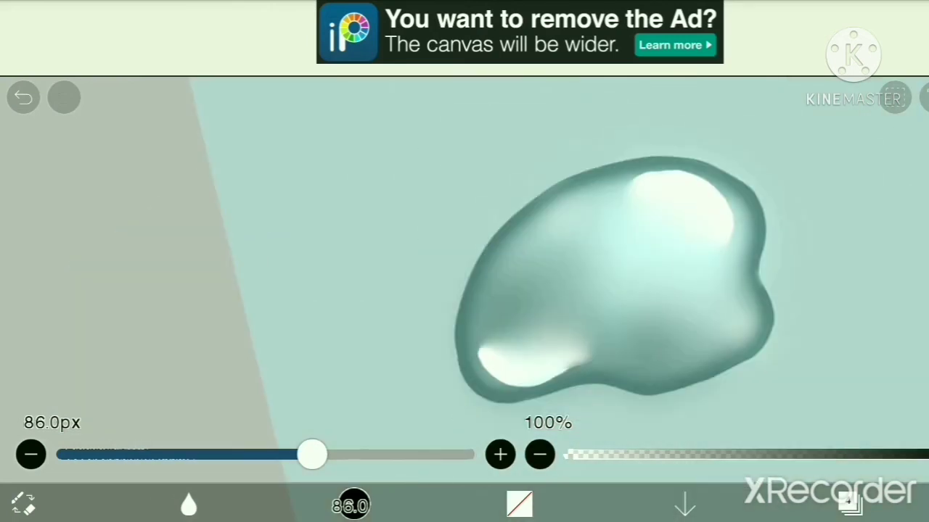
Switch to the Smudge tool and blend the upper-right and lower-left highlights into the blob.
click(189, 505)
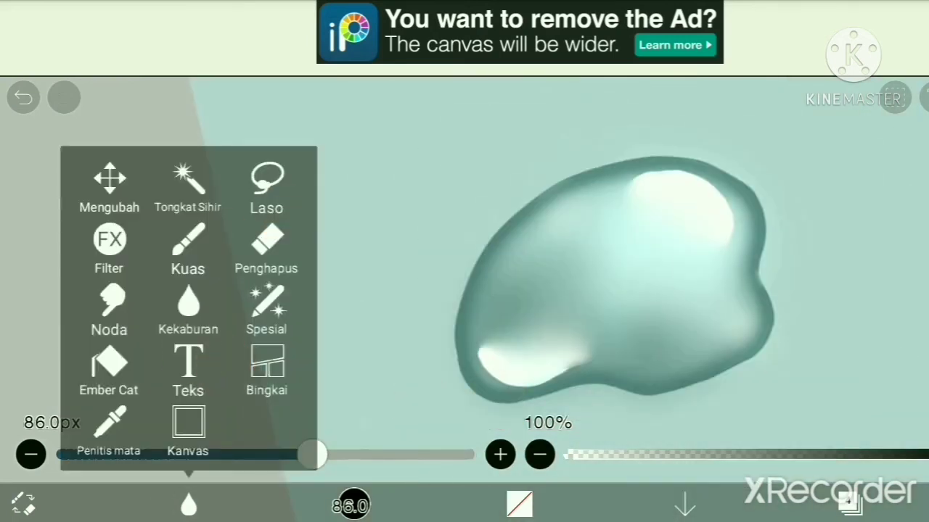
click(267, 305)
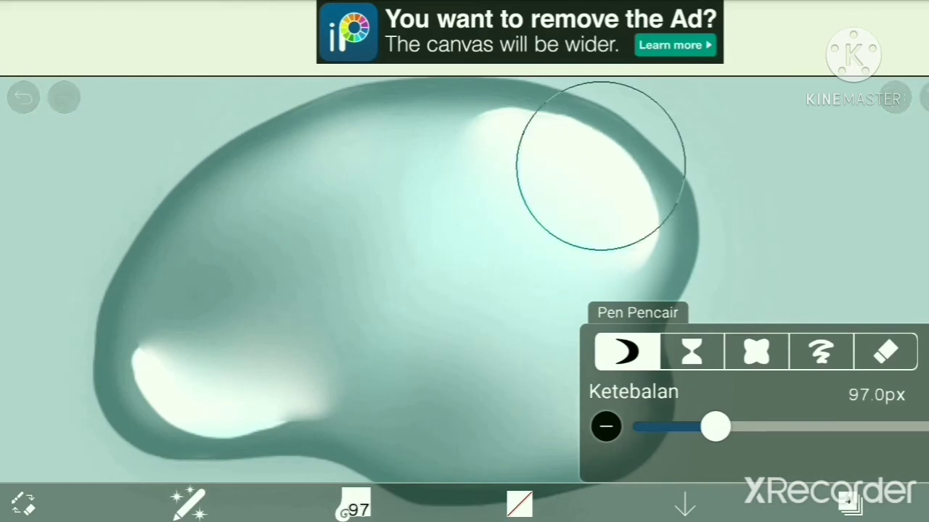
drag(602, 163, 447, 162)
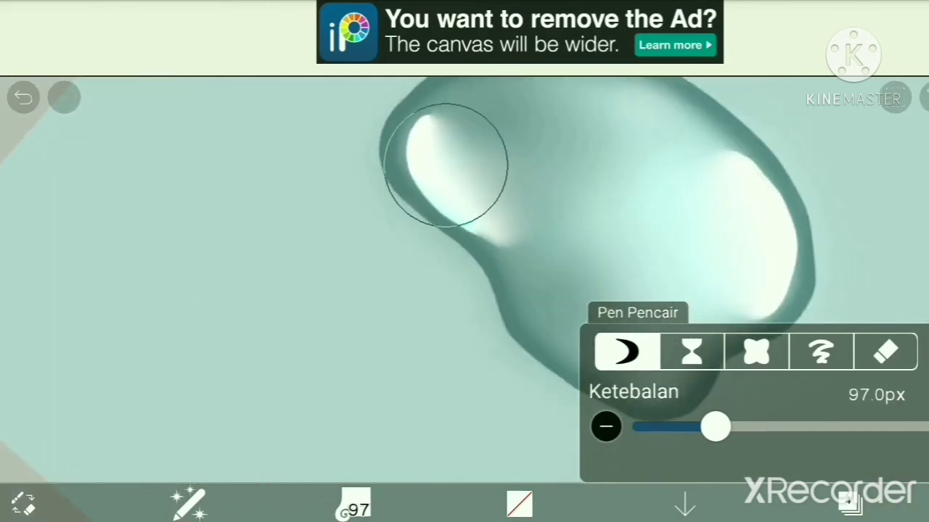
drag(443, 163, 609, 240)
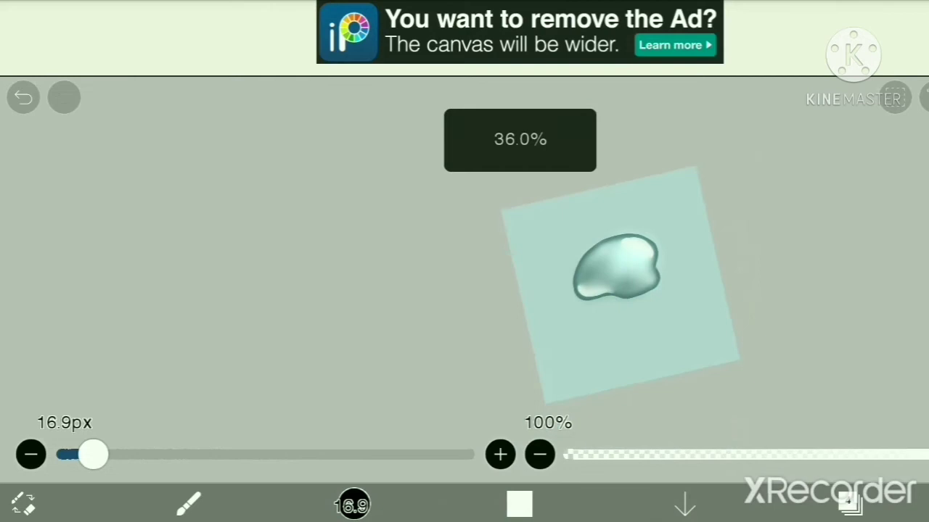
Apply a Gaussian Blur to the thin white strokes and confirm it.
click(850, 504)
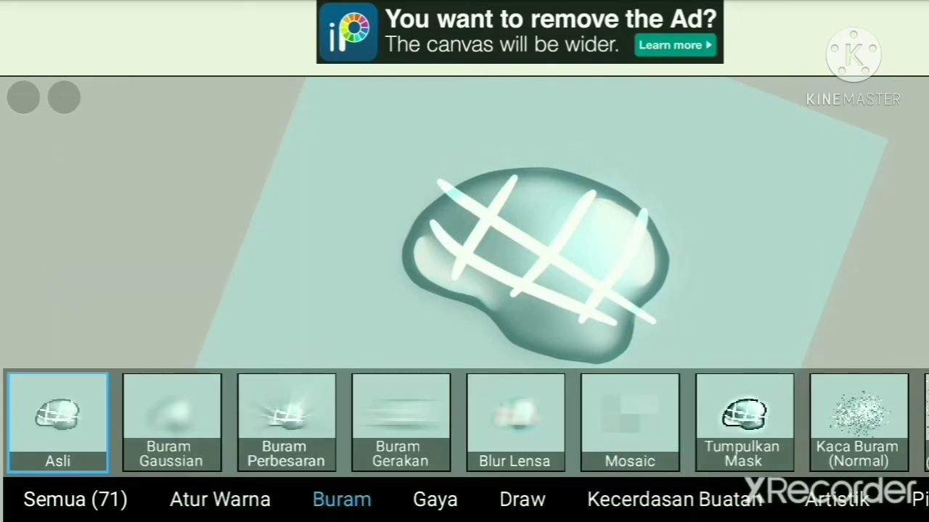
click(171, 422)
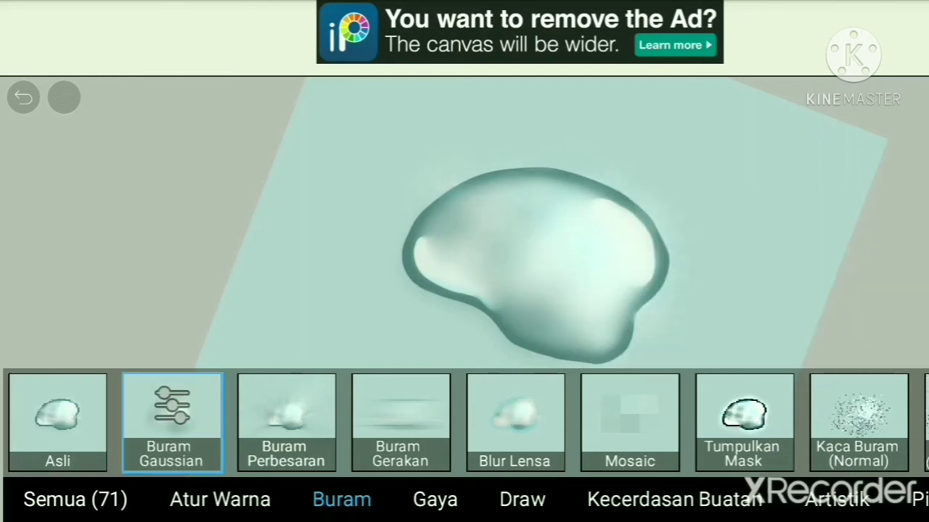
click(171, 420)
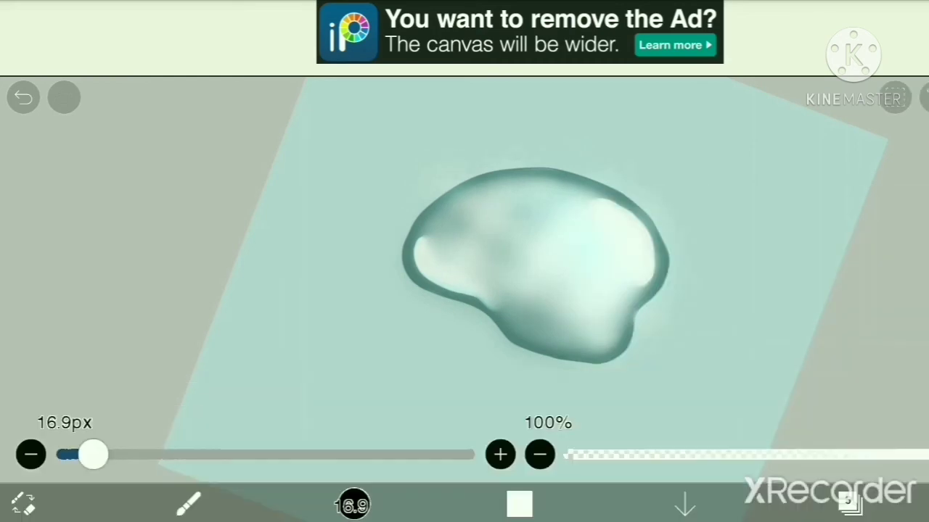
Recentre the canvas and bring up the Transform tool to position the blurred shadow.
drag(93, 455, 229, 455)
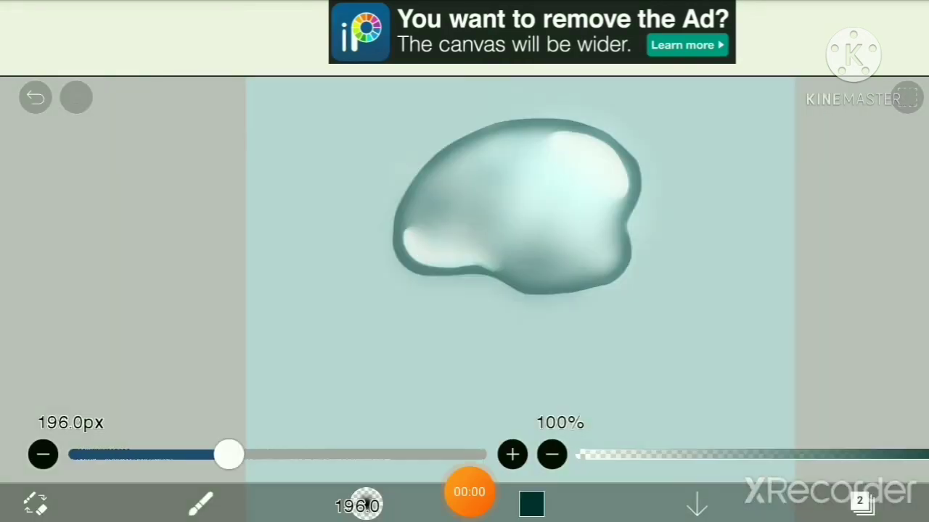
click(907, 99)
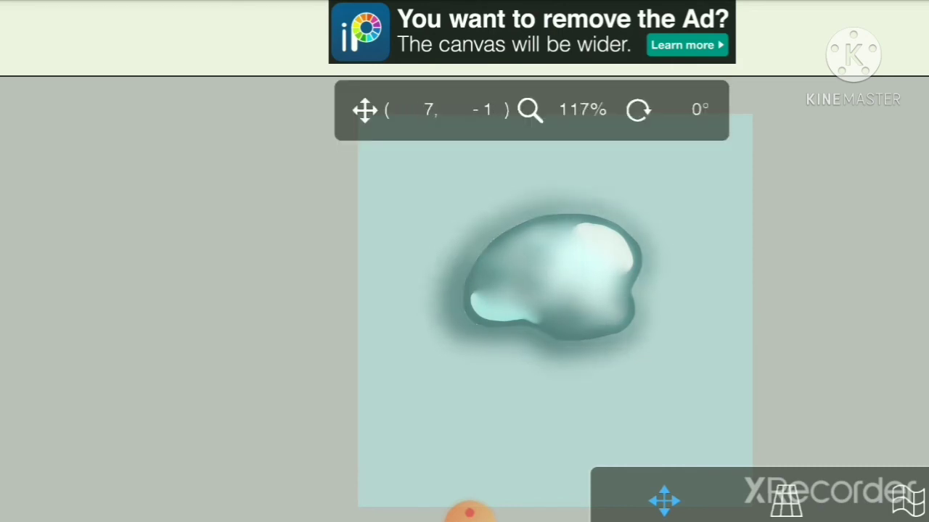
click(664, 501)
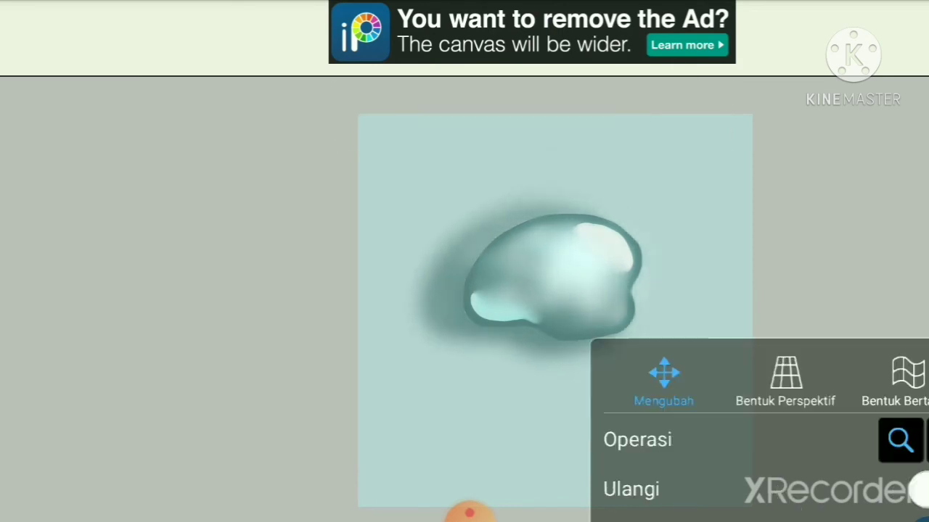